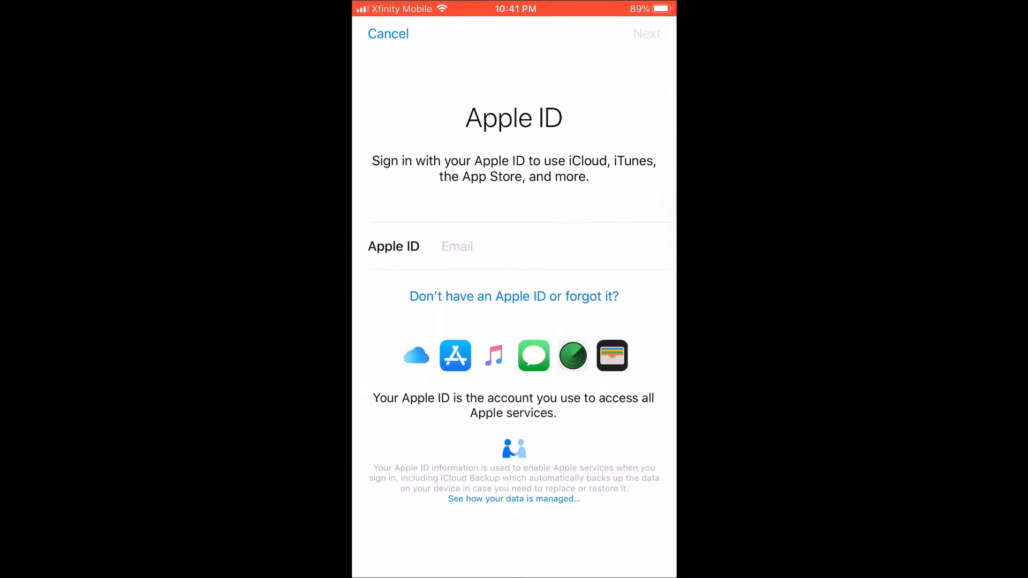
# Cancel the Apple ID sign-in, reopen 'Sign in to your iPhone', then go Home
pyautogui.click(387, 33)
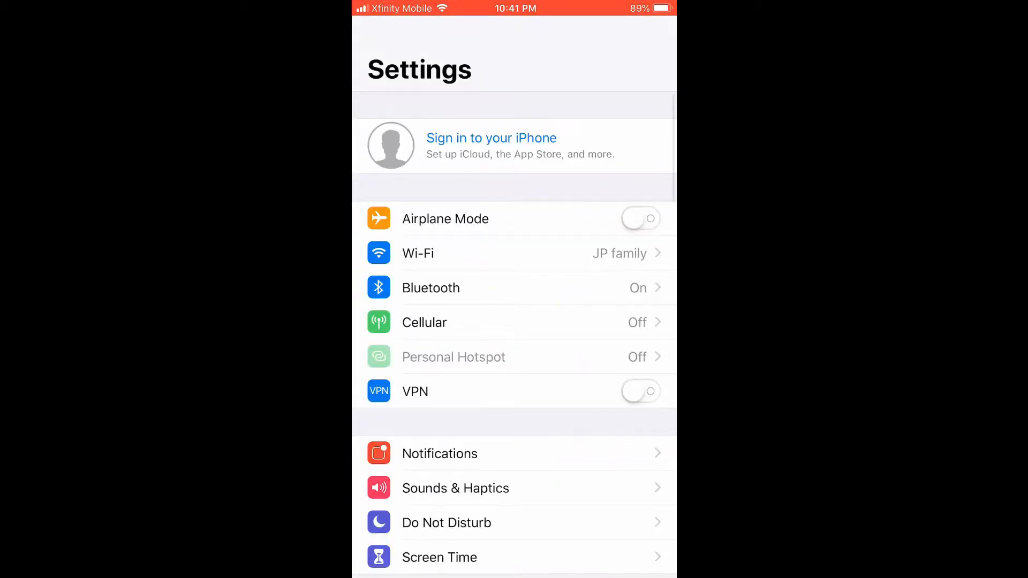
pyautogui.click(491, 137)
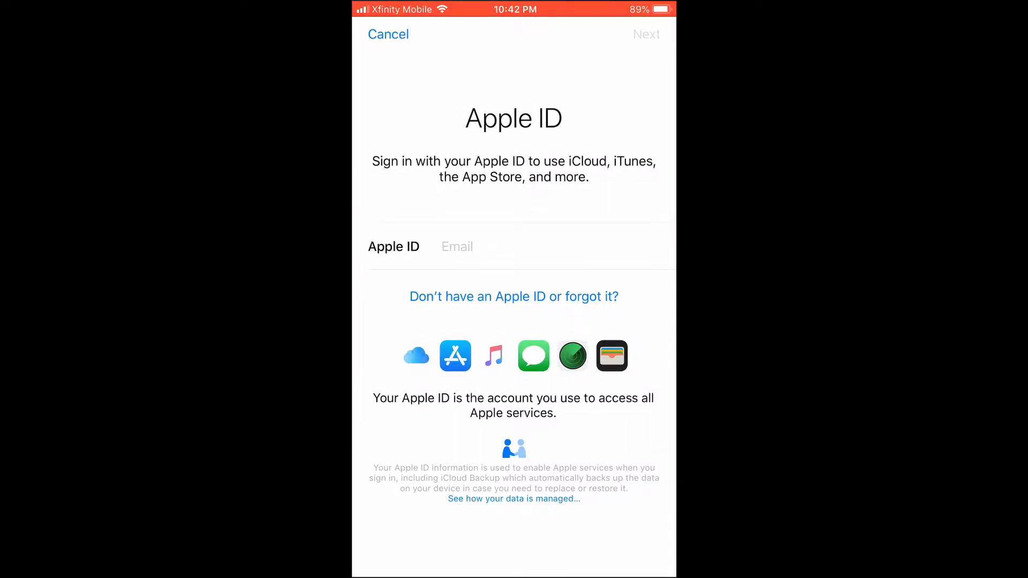
pyautogui.click(388, 35)
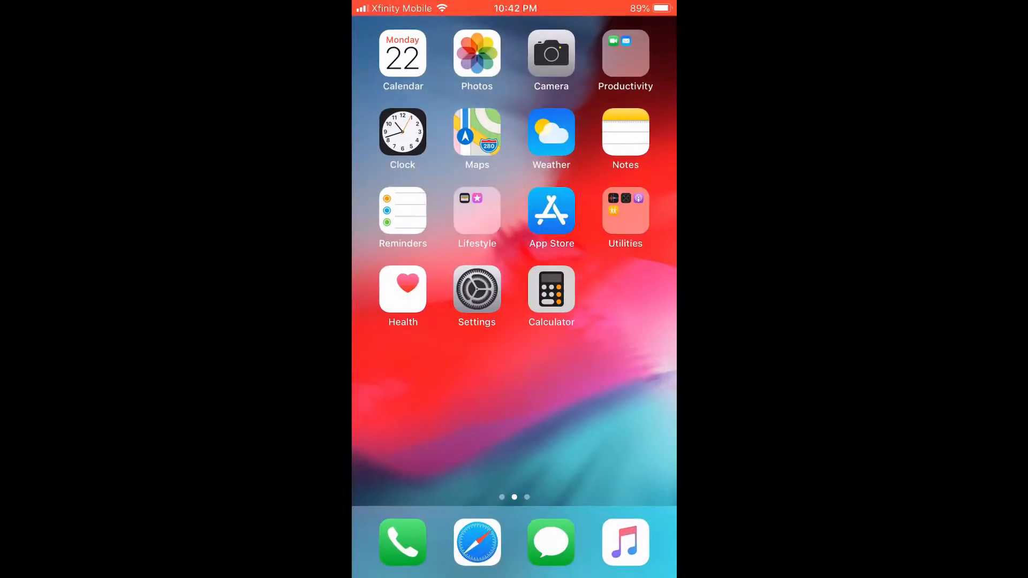
# Launch the App Store and bring up its Account sign-in screen from the profile icon
pyautogui.click(551, 210)
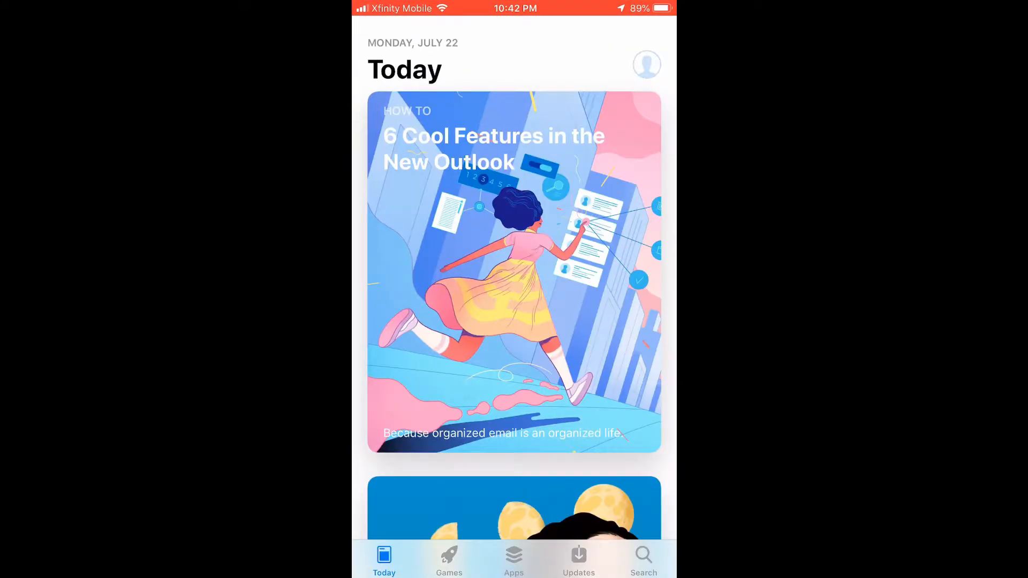
pyautogui.click(646, 65)
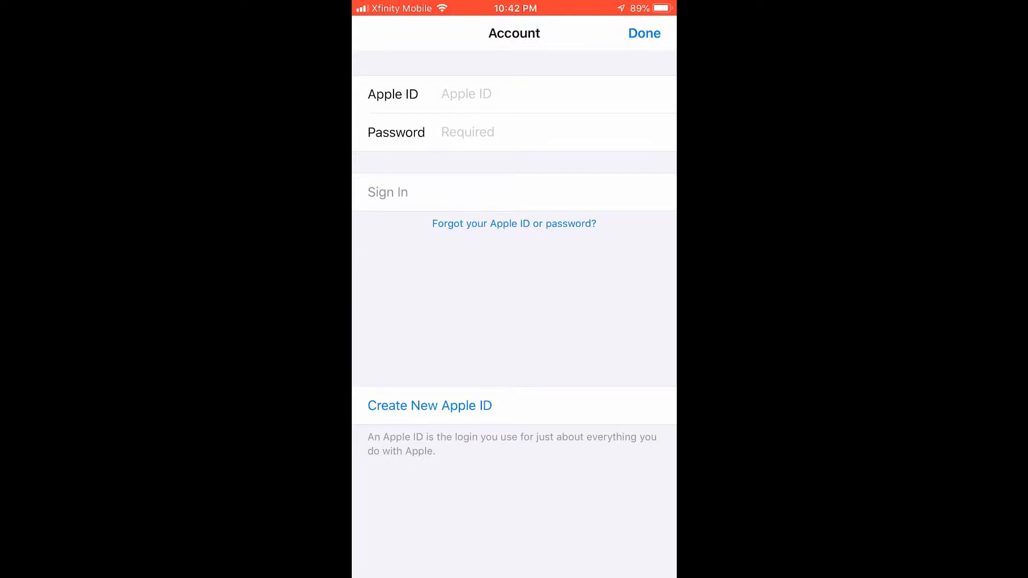
pyautogui.click(429, 406)
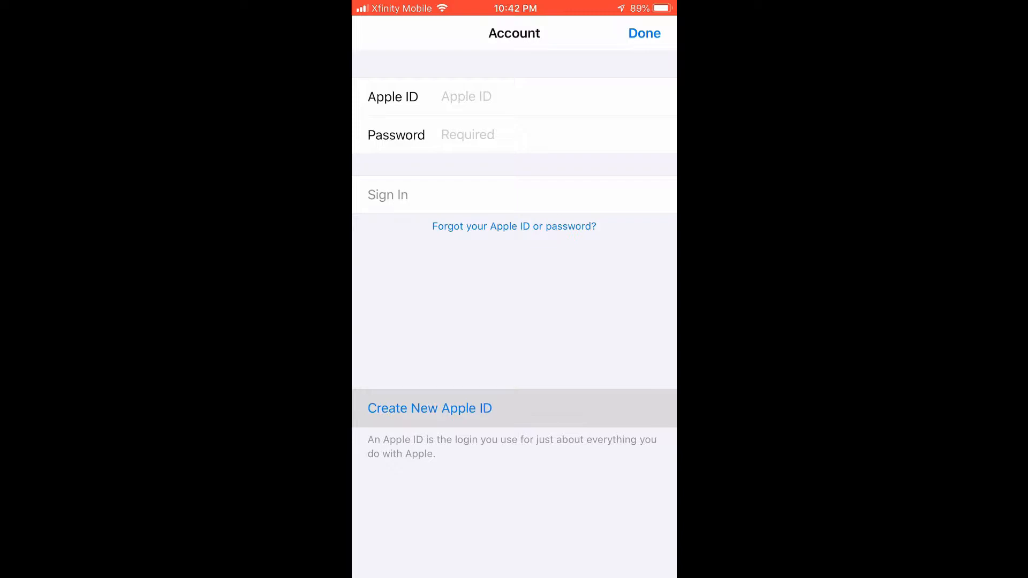
# Start a new Apple ID with Canada as the country, then cancel the creation
pyautogui.click(429, 408)
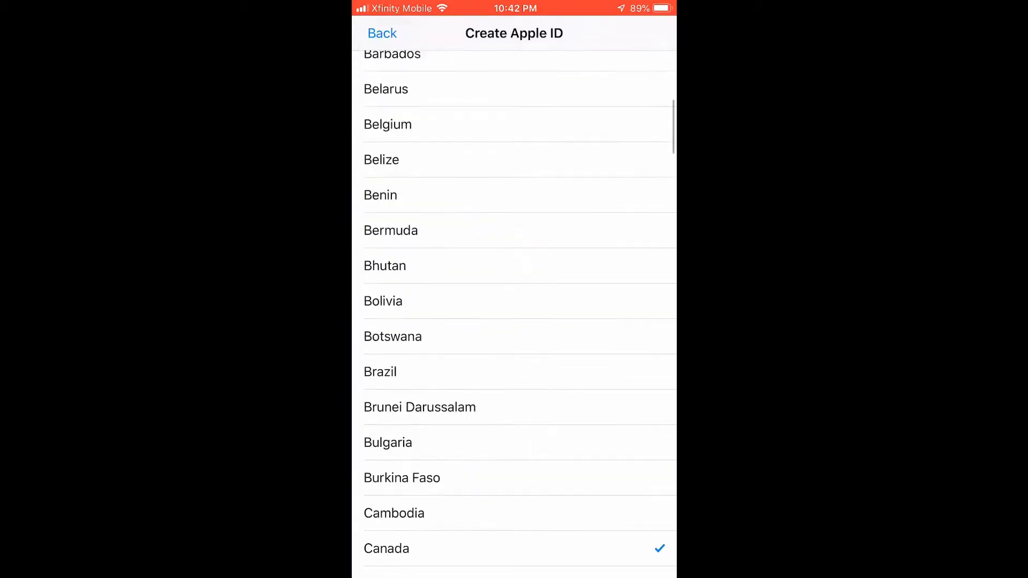
pyautogui.scroll(-3)
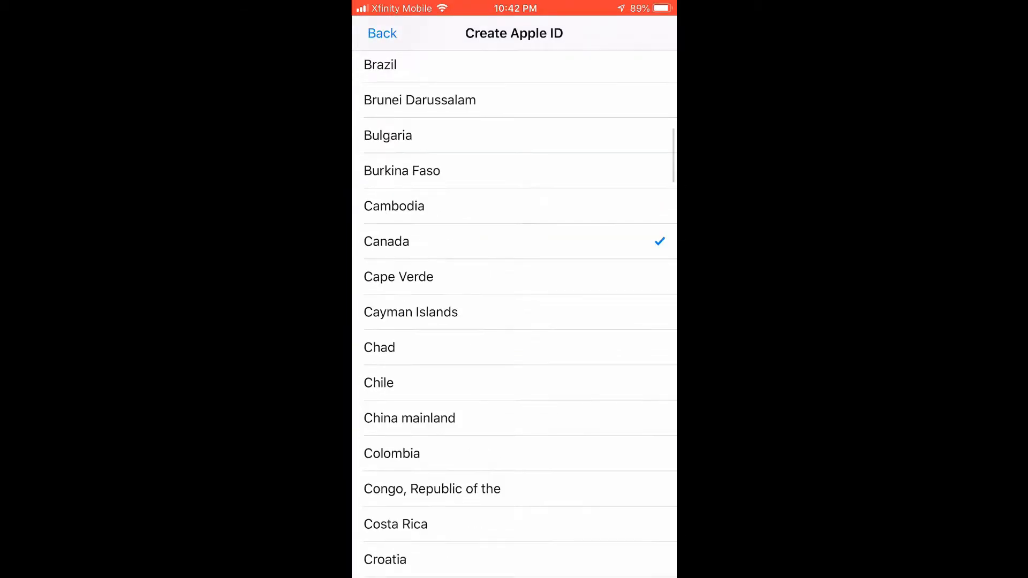
pyautogui.click(386, 242)
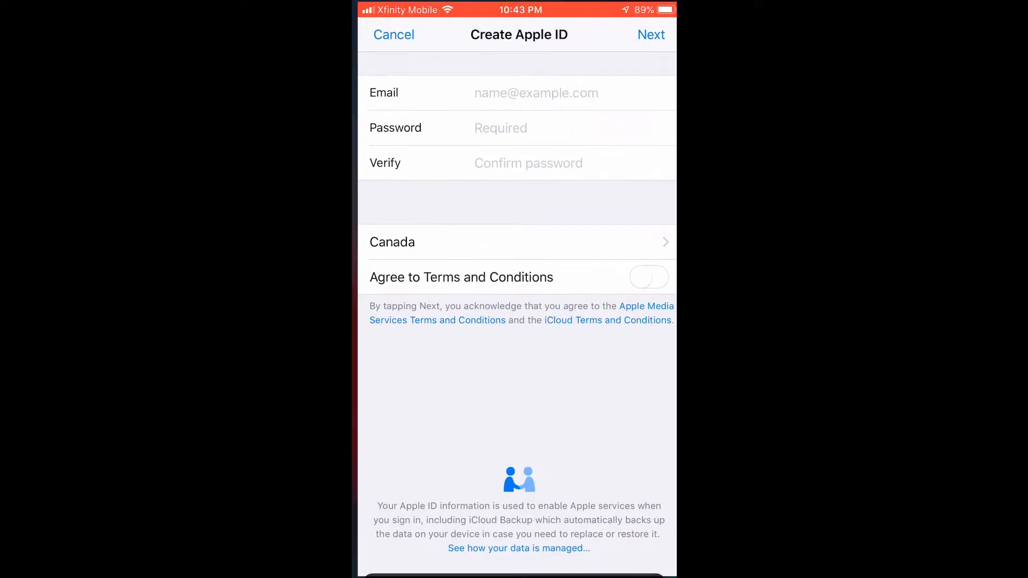
pyautogui.click(393, 35)
pyautogui.write('Call')
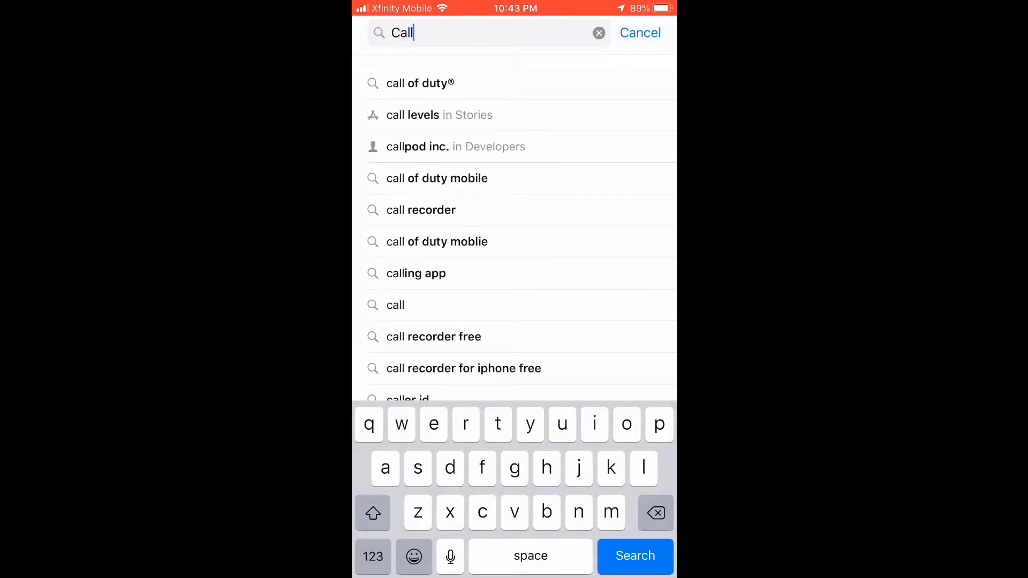
# View the Call of Duty: Mobile store page from 'call of duty' search results, then go Home
pyautogui.click(420, 82)
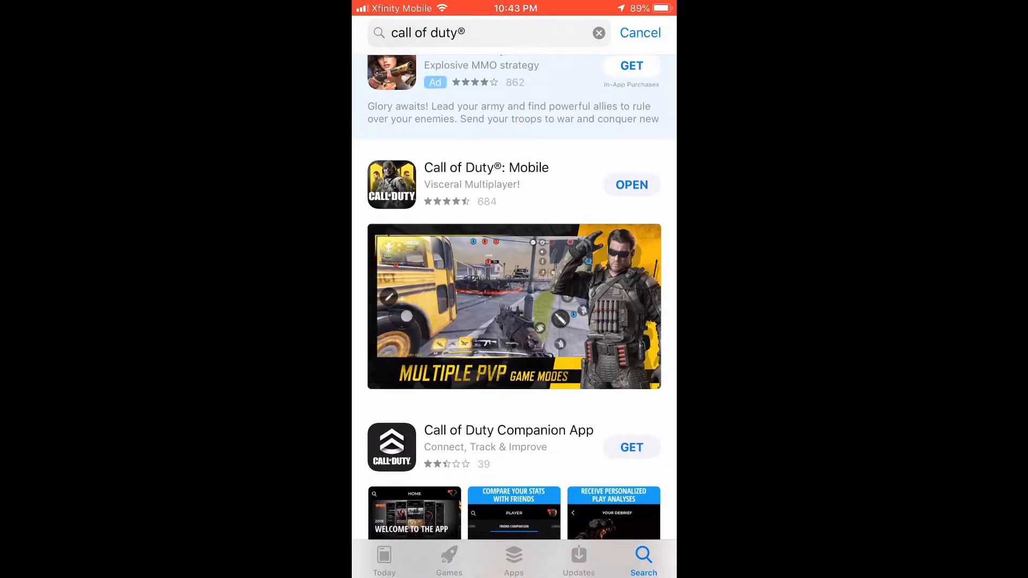
pyautogui.scroll(-3)
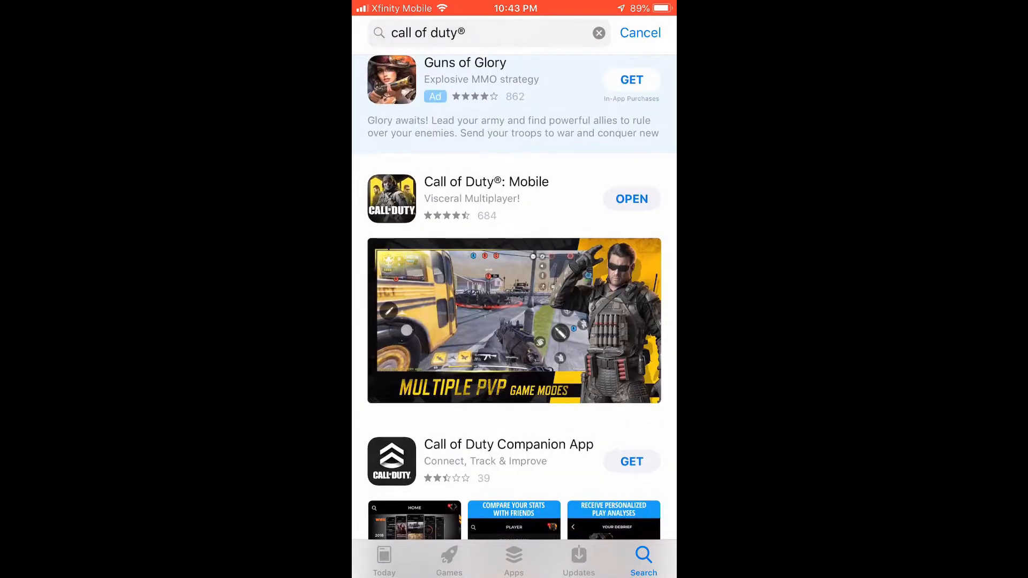
pyautogui.click(486, 181)
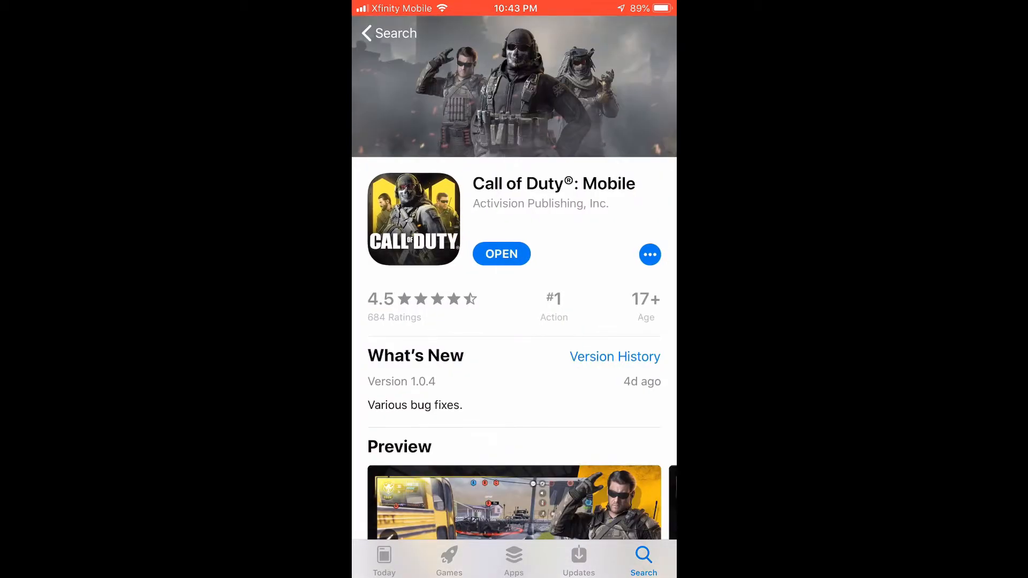
pyautogui.scroll(-3)
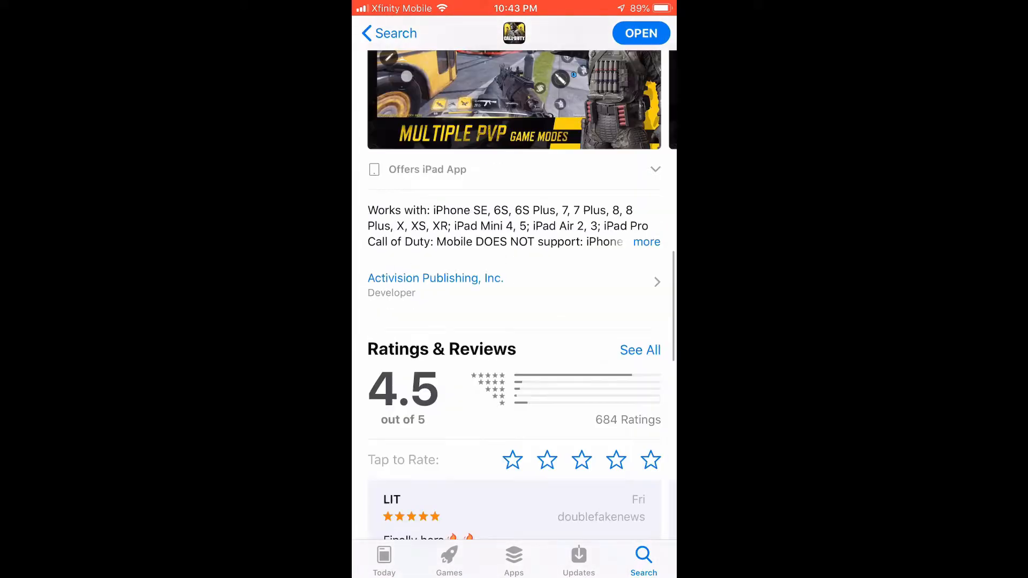
pyautogui.press('home')
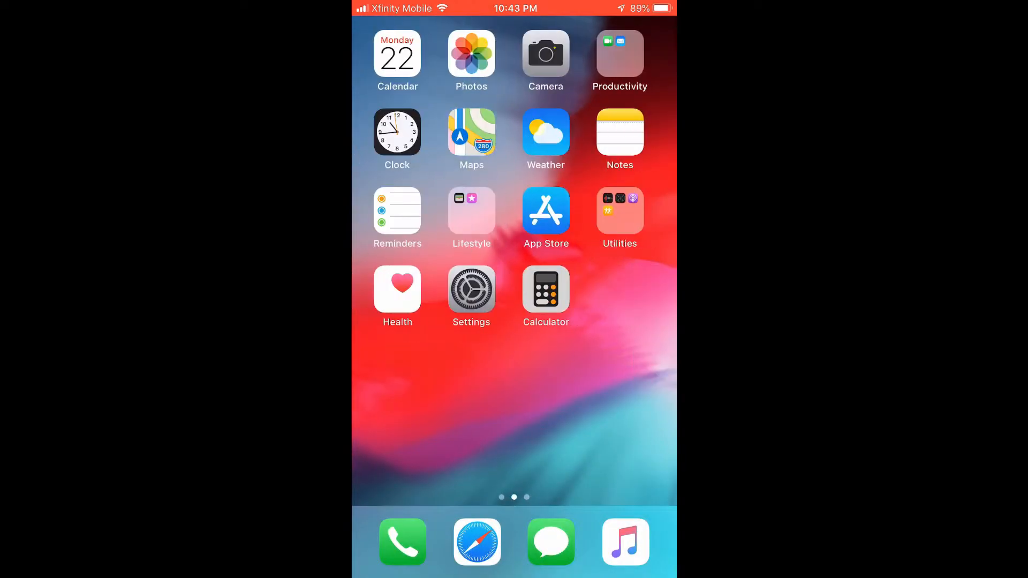
# Search the App Store for 'Proton' and install ProtonVPN - Fast & Secure VPN
pyautogui.click(545, 211)
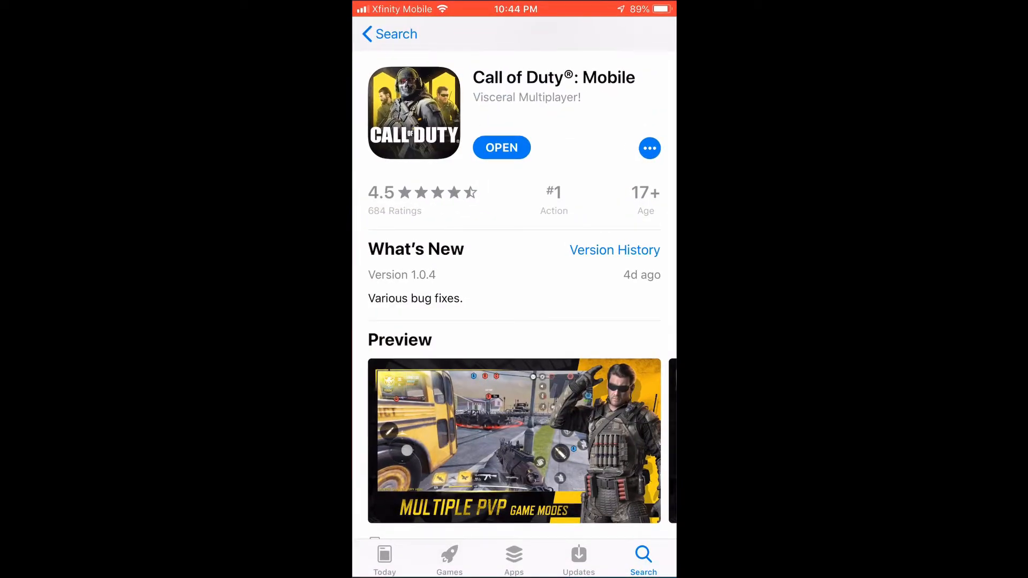
pyautogui.press('home')
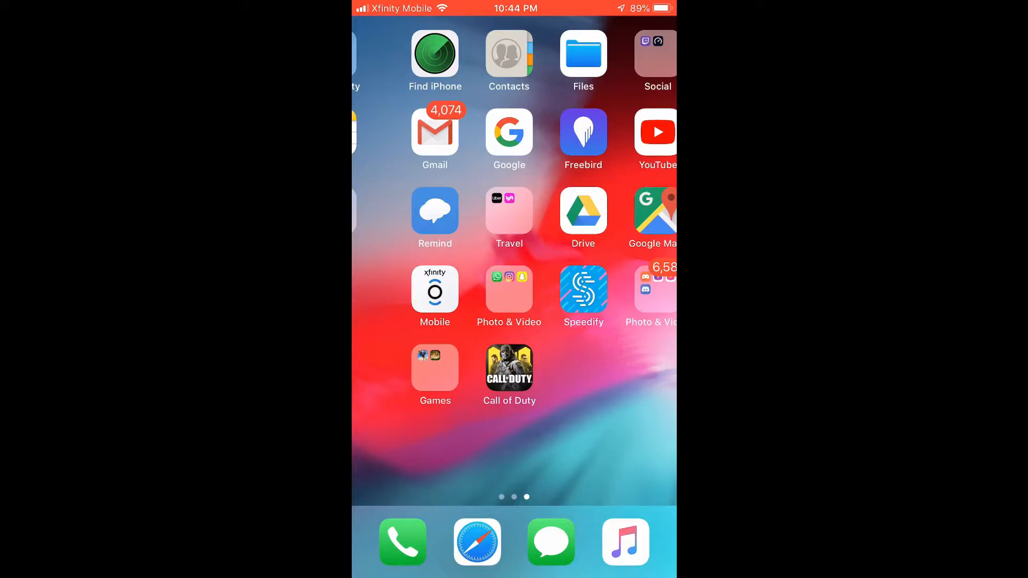
pyautogui.click(509, 368)
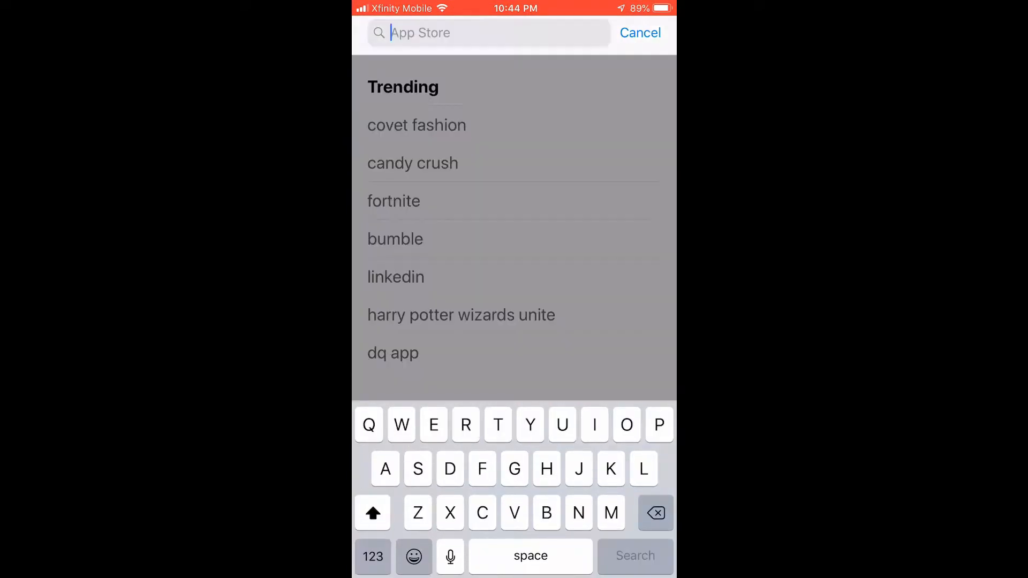
pyautogui.write('Proton')
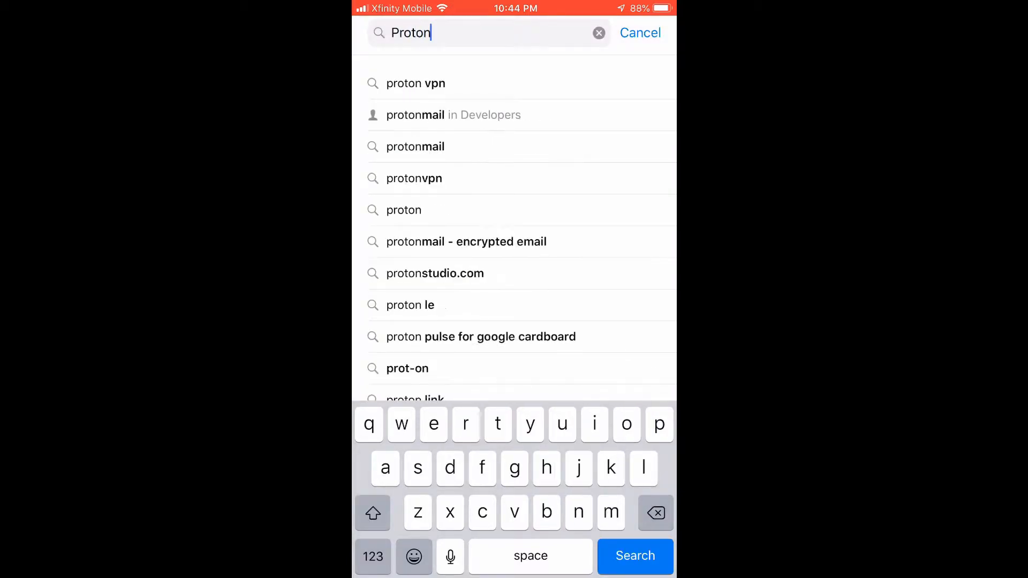
pyautogui.click(415, 84)
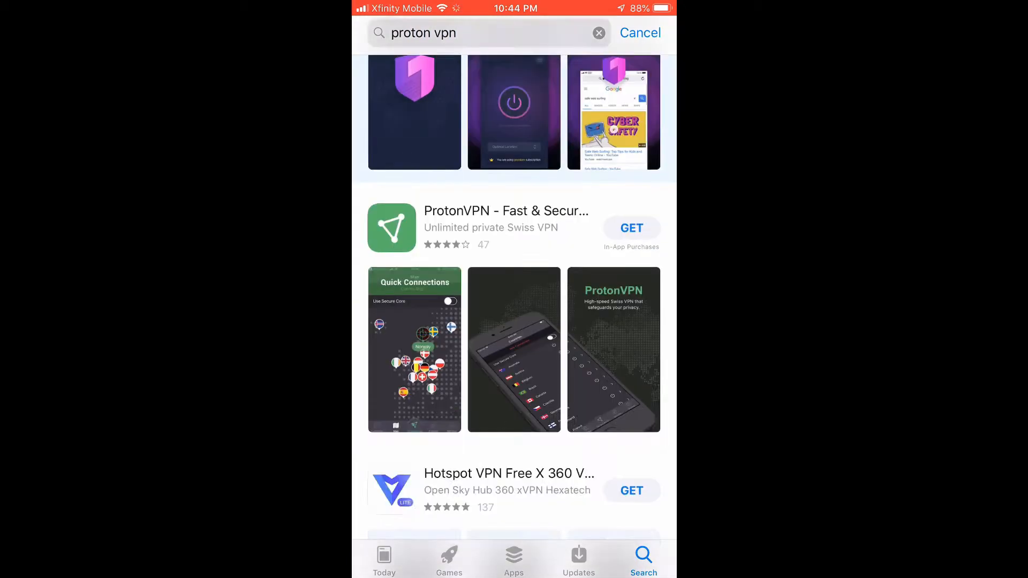
pyautogui.click(504, 211)
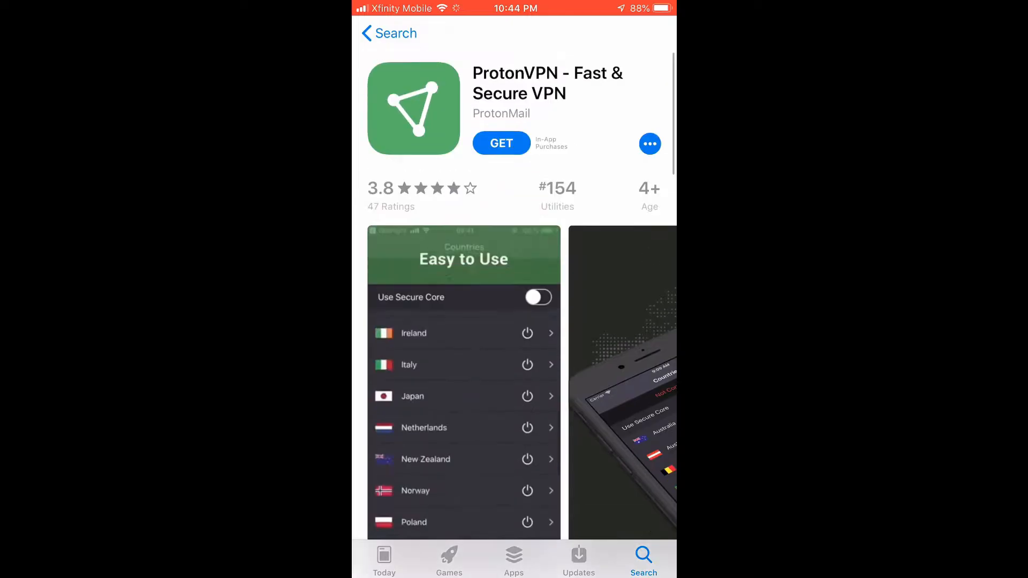
pyautogui.click(501, 143)
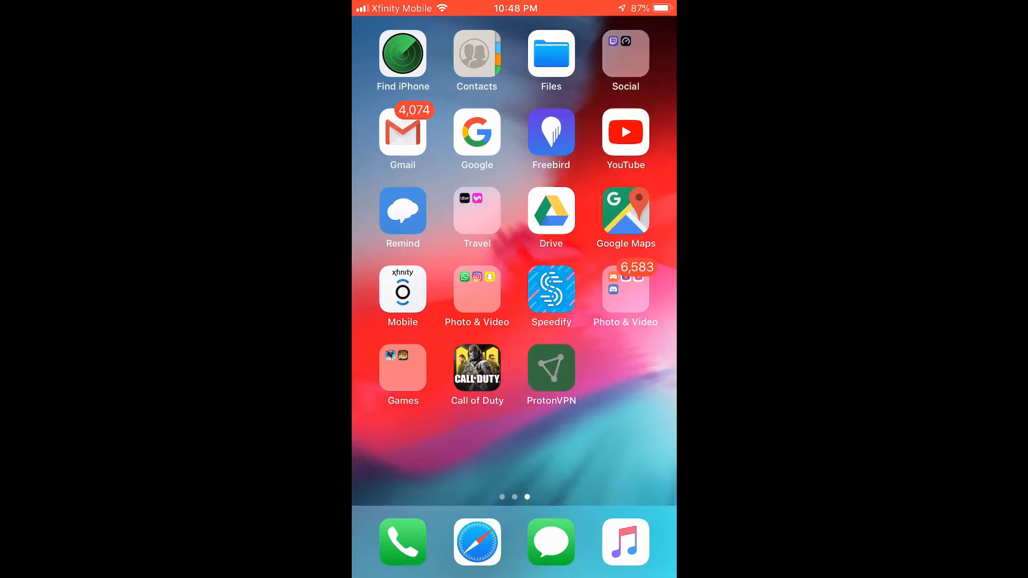
# Launch ProtonVPN from its home screen icon
pyautogui.click(550, 367)
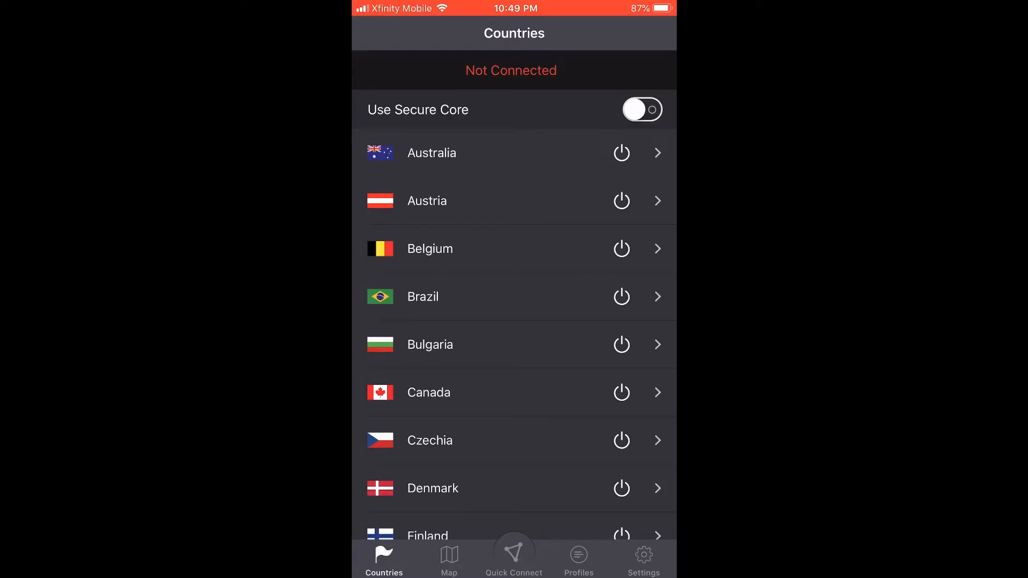
# Browse ProtonVPN's Australia servers and connect to one with its power button
pyautogui.click(621, 153)
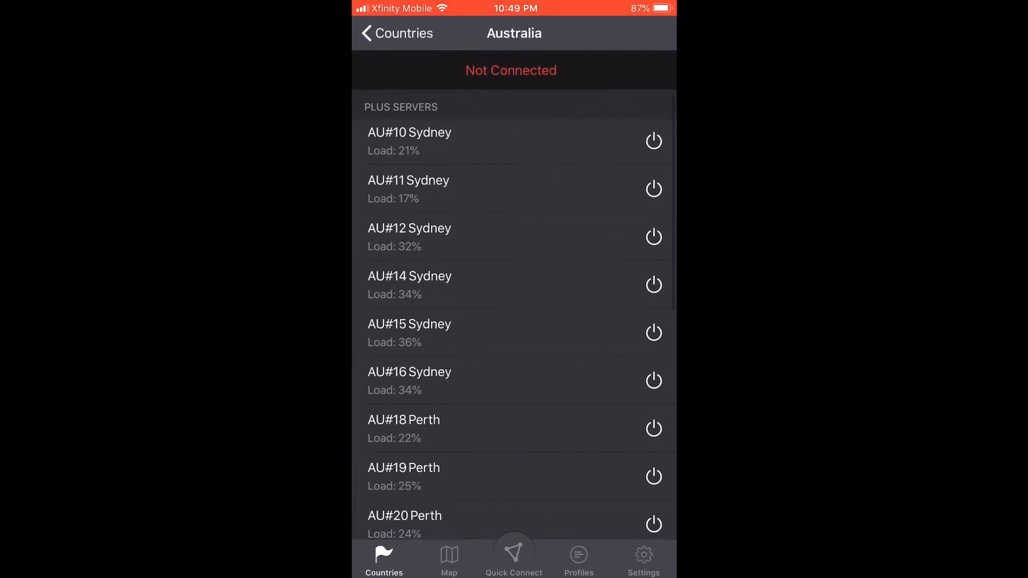
pyautogui.scroll(3)
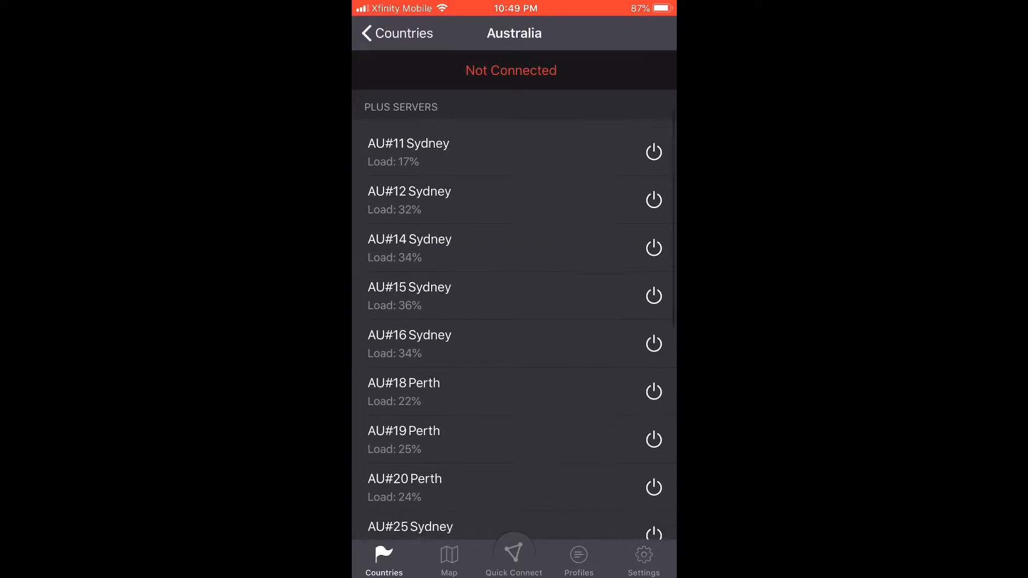
pyautogui.scroll(3)
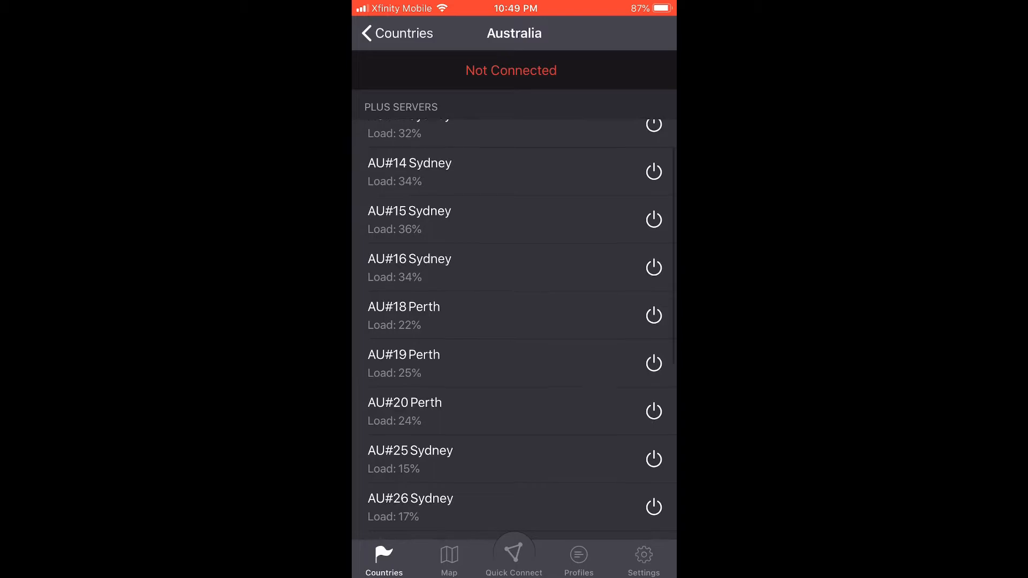
pyautogui.scroll(-3)
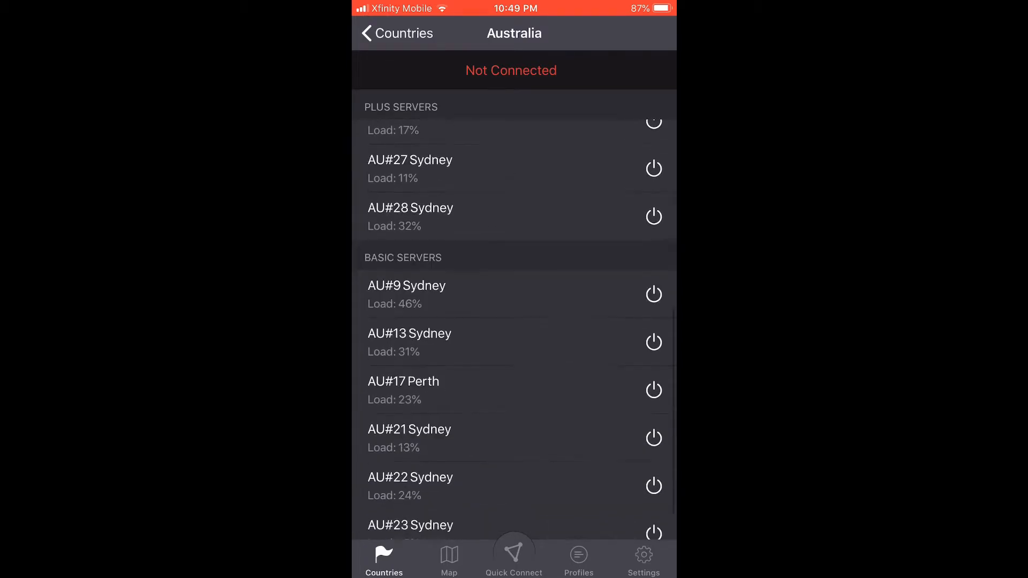
pyautogui.scroll(3)
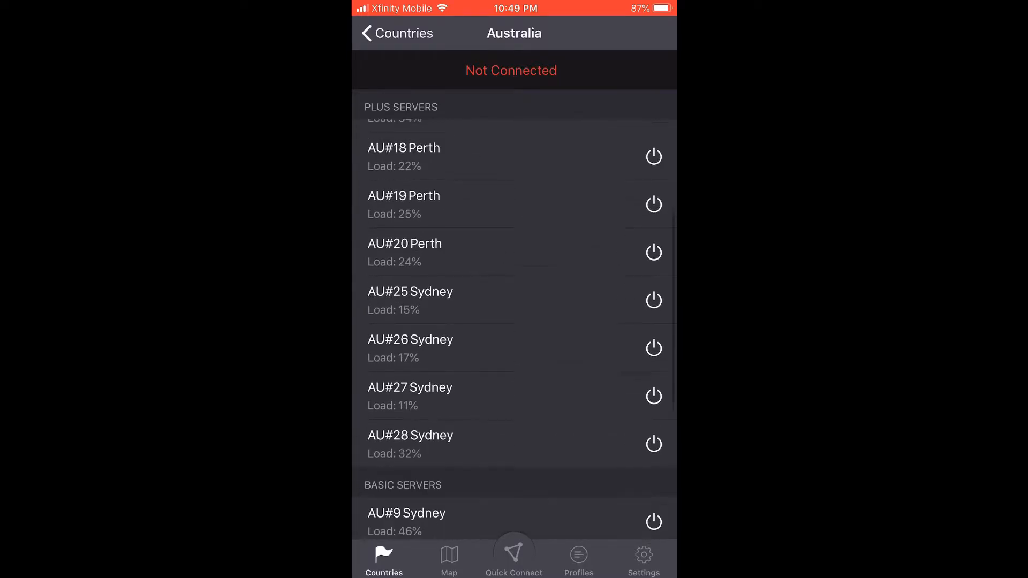
pyautogui.scroll(-3)
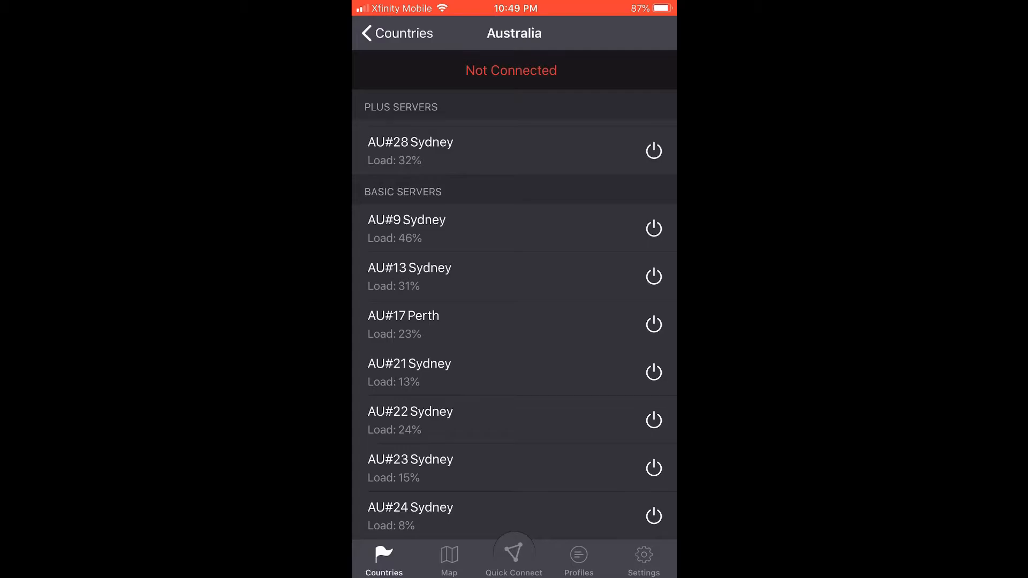
pyautogui.click(653, 276)
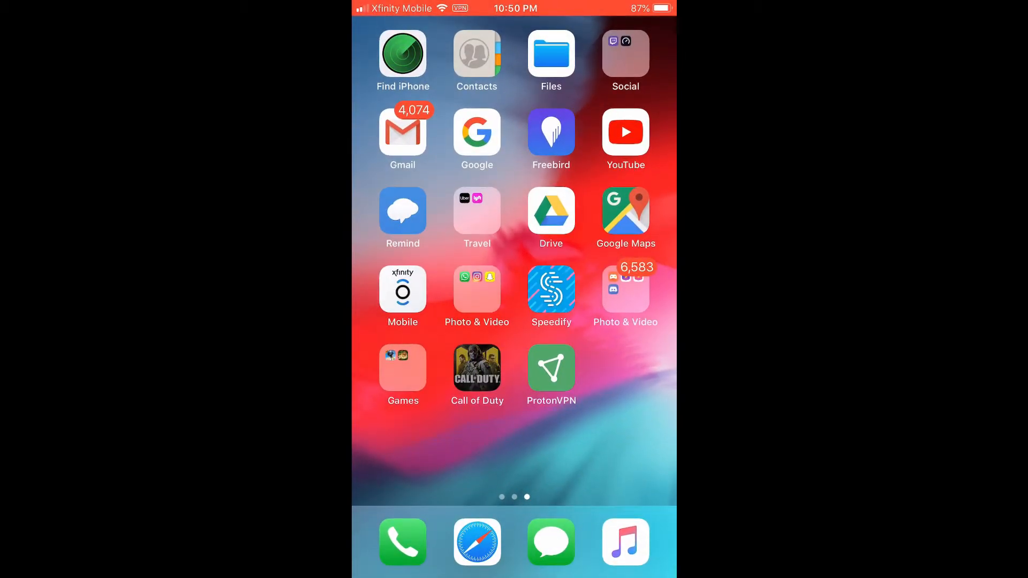
# Launch Call of Duty: Mobile from its home screen icon
pyautogui.click(477, 374)
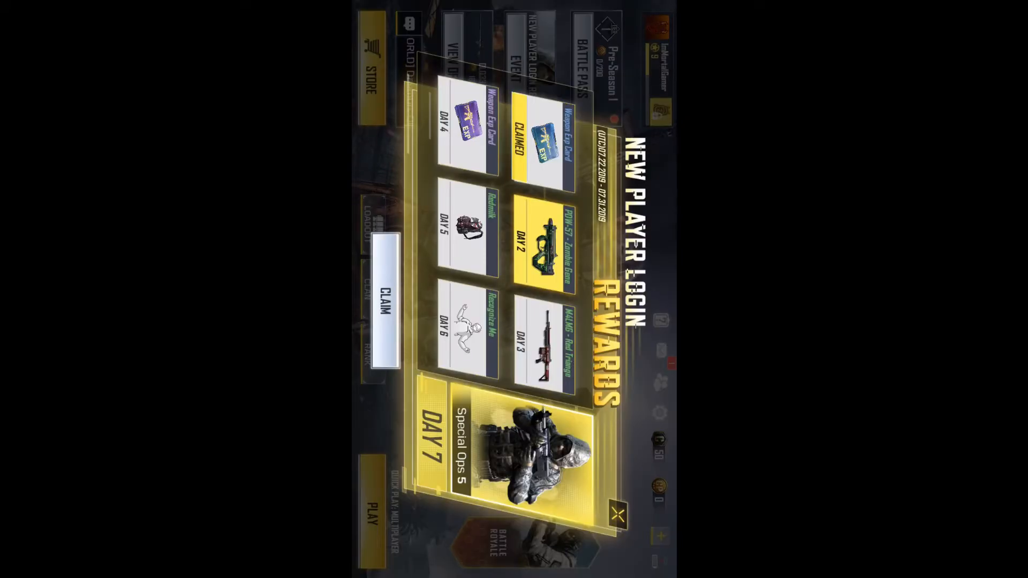
# Claim the daily login reward and collect the friend-gifted Weapon Exp Card from Mail
pyautogui.click(613, 501)
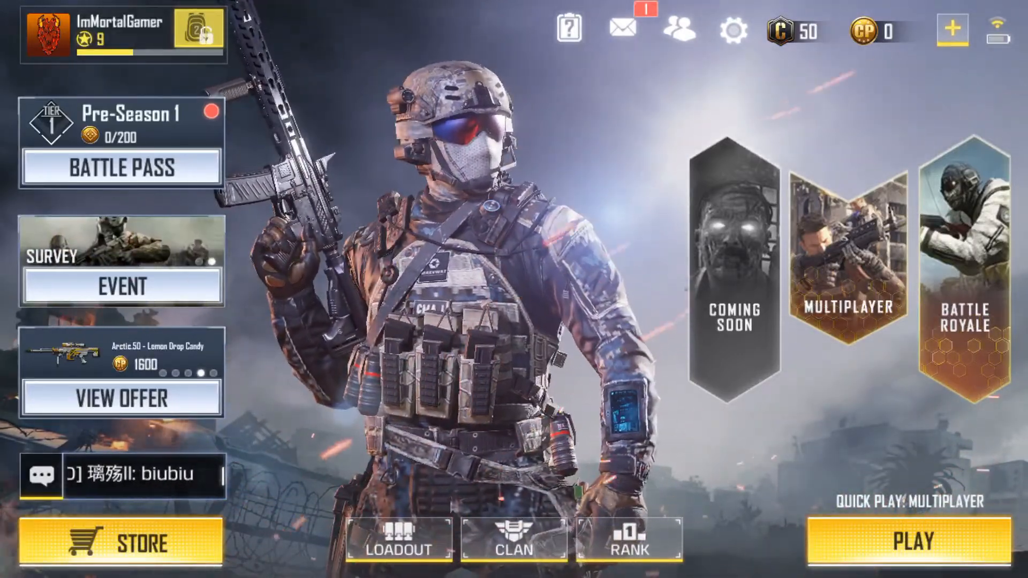
pyautogui.click(622, 29)
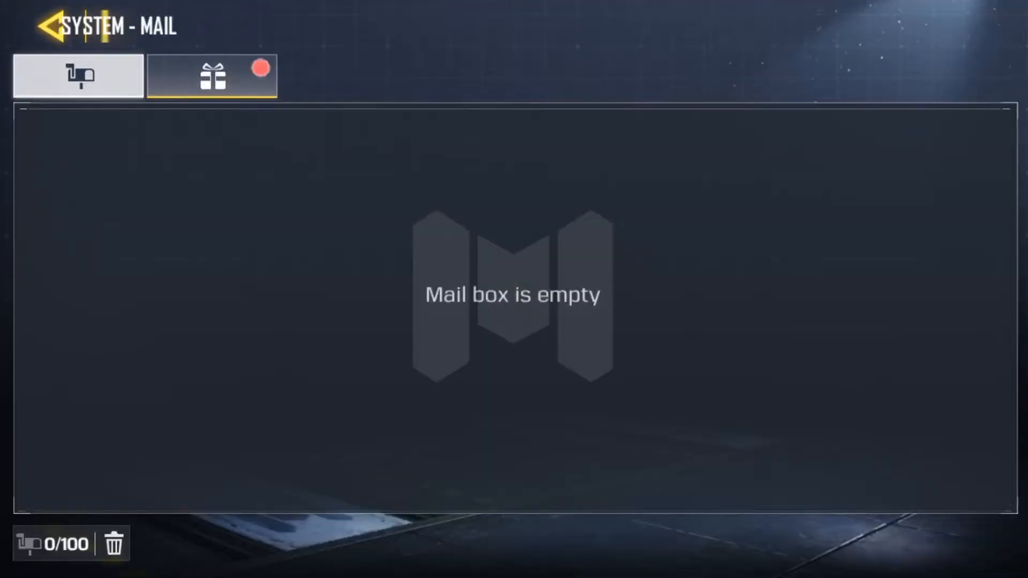
pyautogui.click(78, 76)
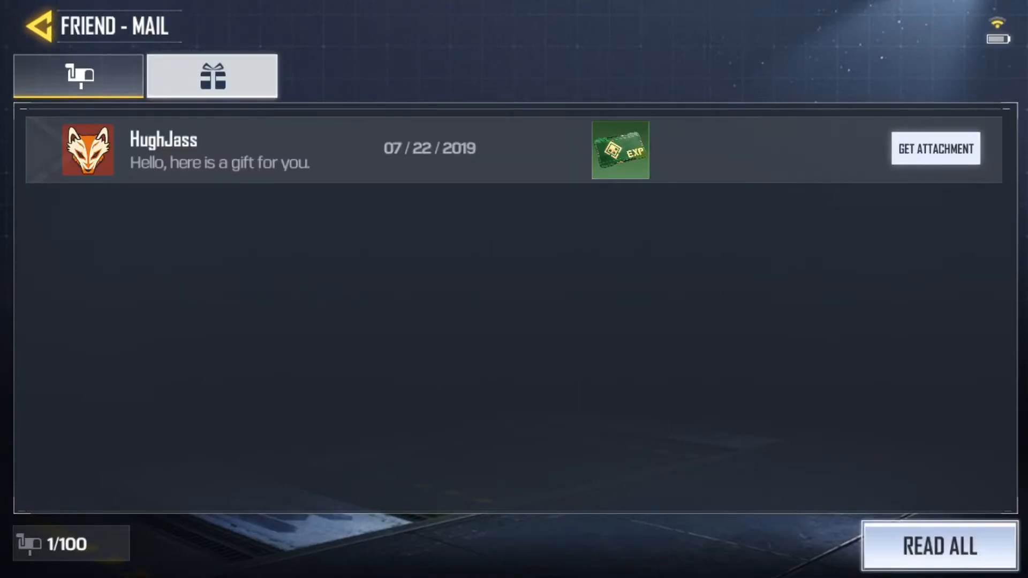
pyautogui.click(934, 148)
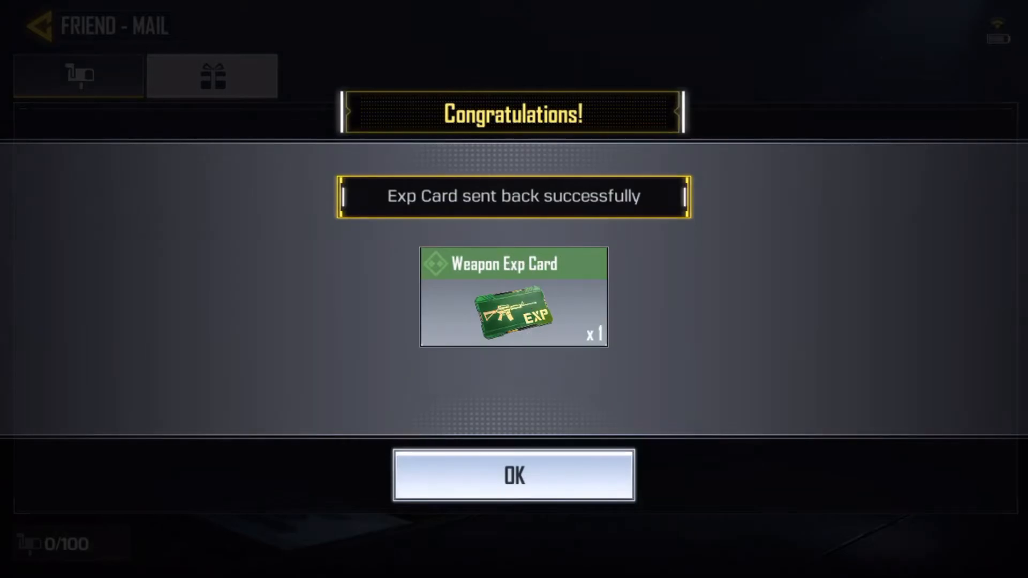
pyautogui.click(513, 475)
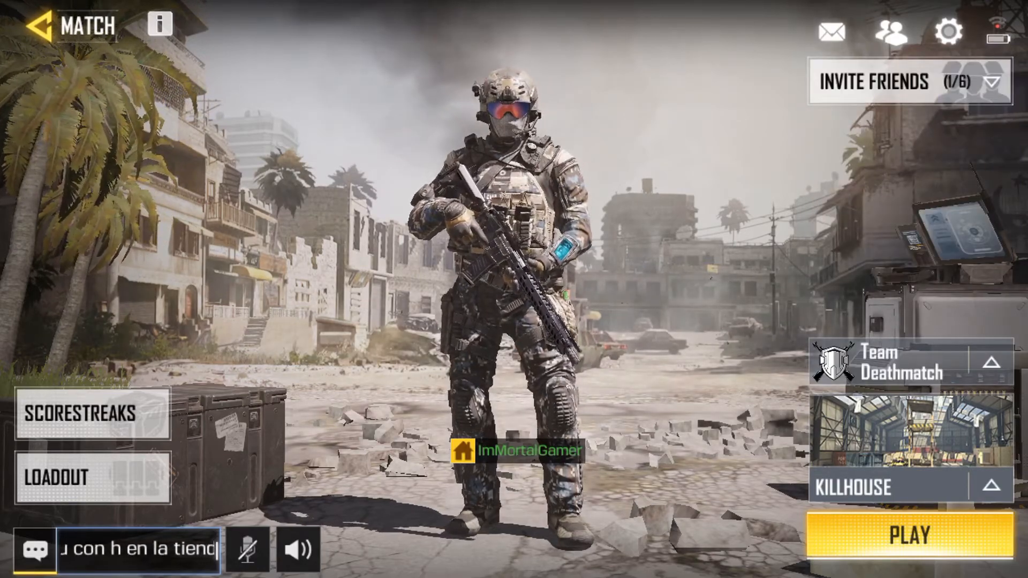
# Start the Team Deathmatch match on Killhouse from the lobby
pyautogui.click(908, 534)
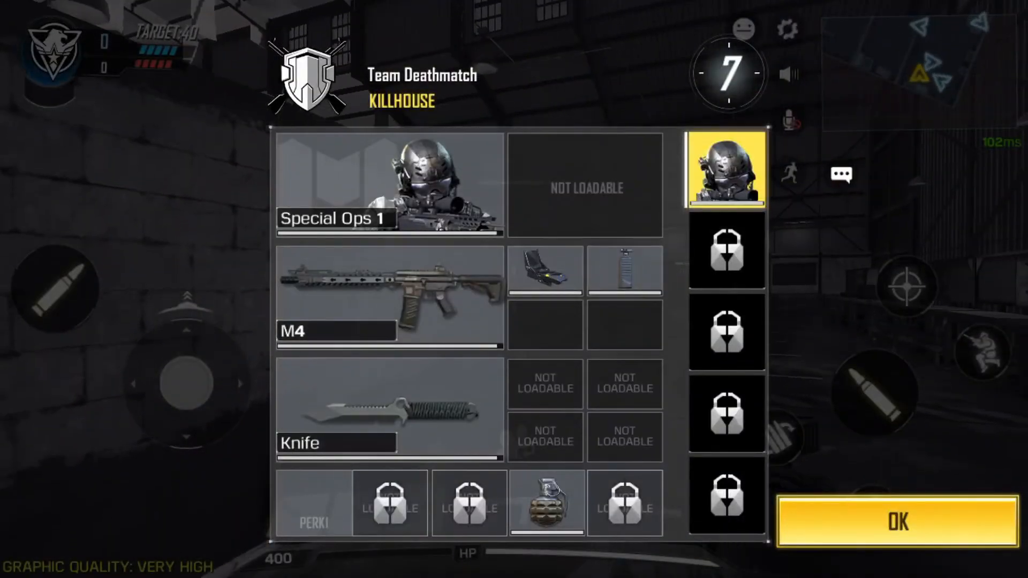
# Confirm the loadout, spawn into the Killhouse Team Deathmatch, and shoot enemy players
pyautogui.click(896, 519)
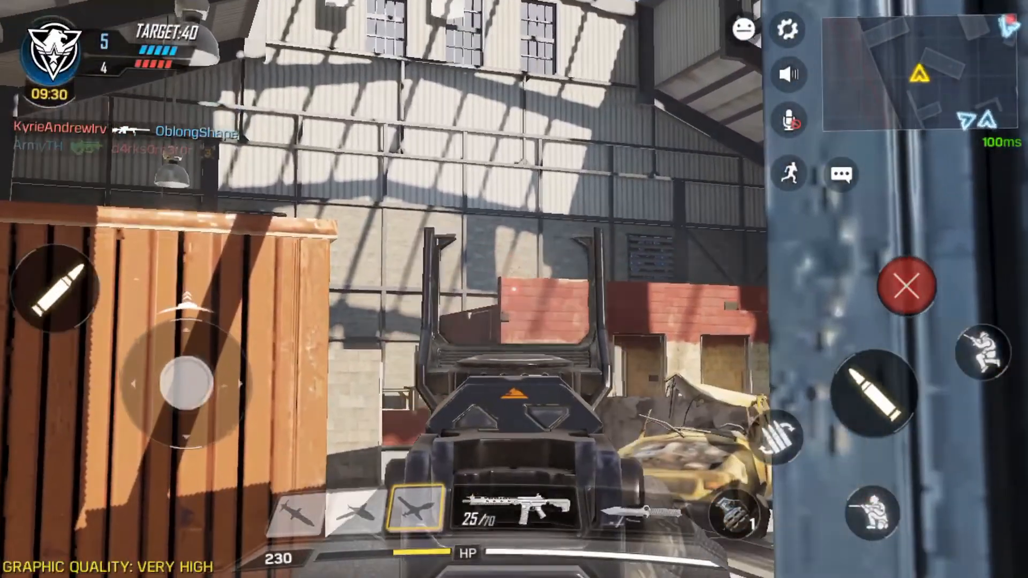
pyautogui.click(878, 399)
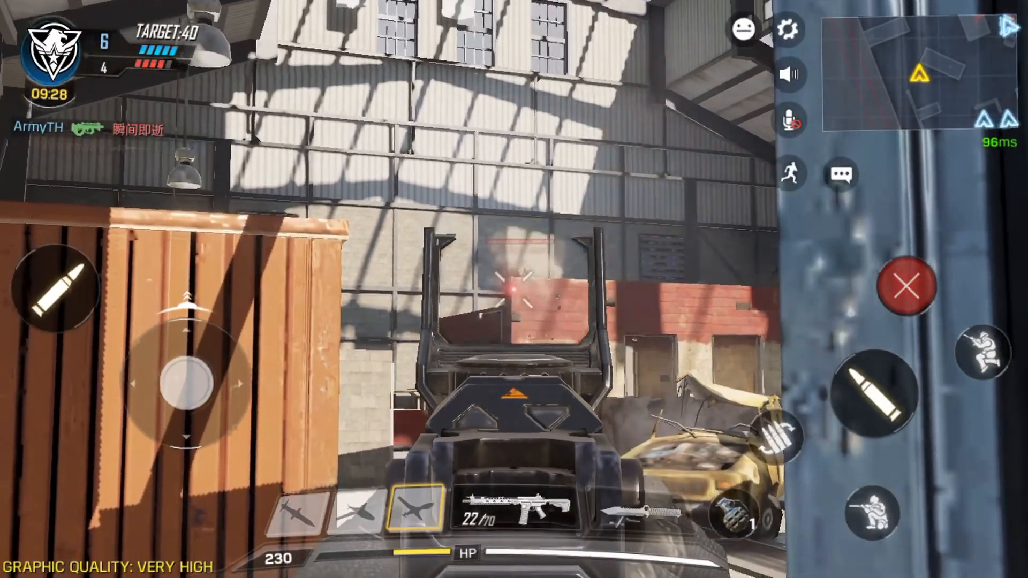